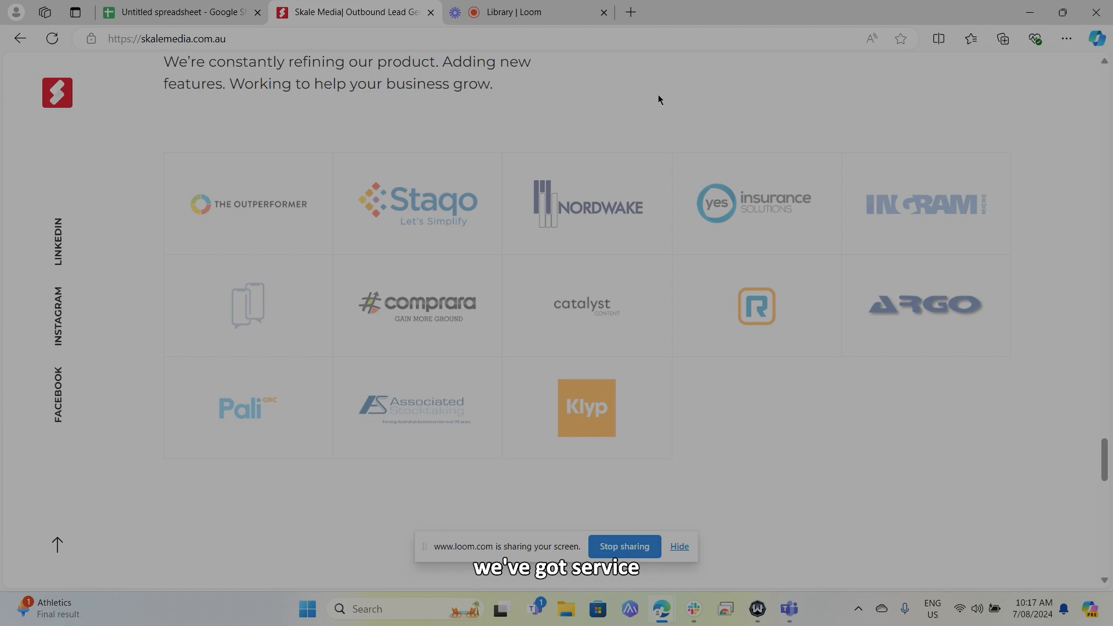
pyautogui.moveTo(453, 157)
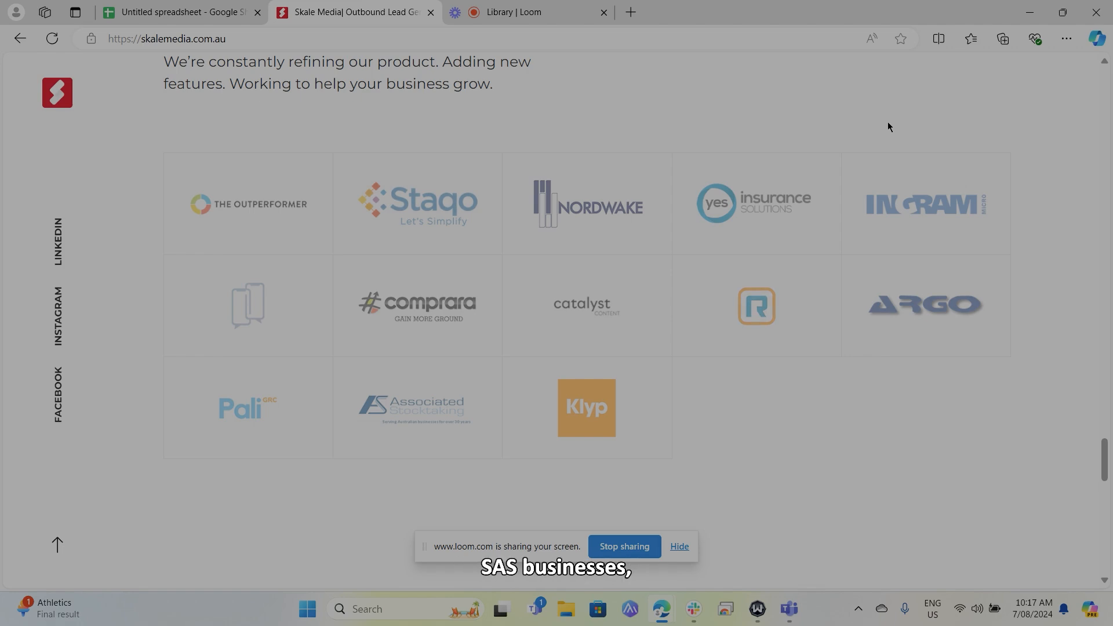
pyautogui.moveTo(770, 485)
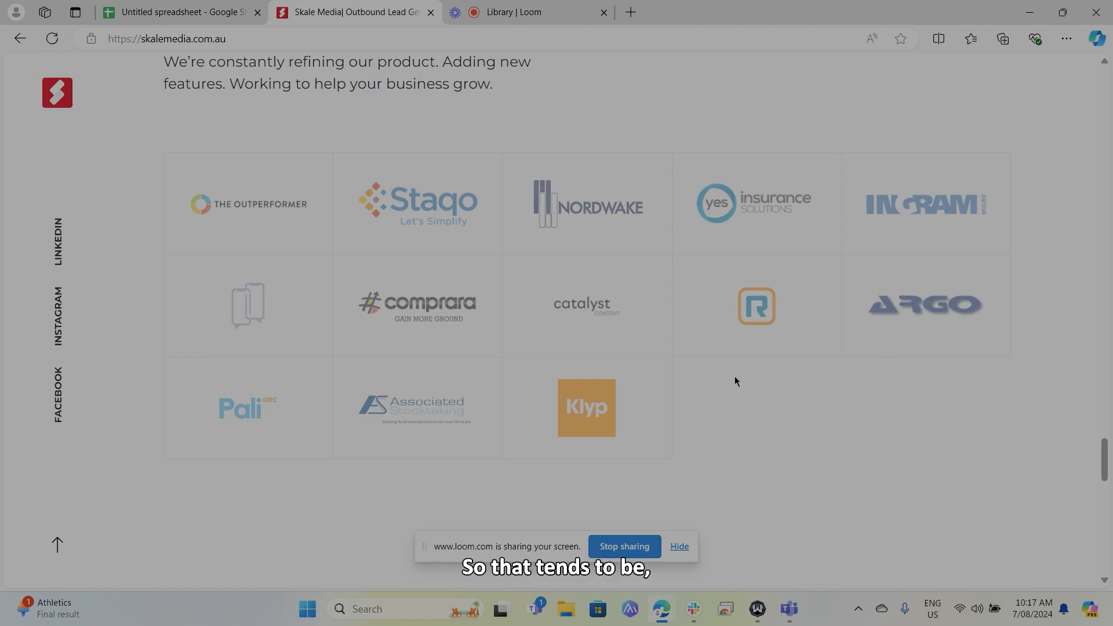
pyautogui.moveTo(525, 337)
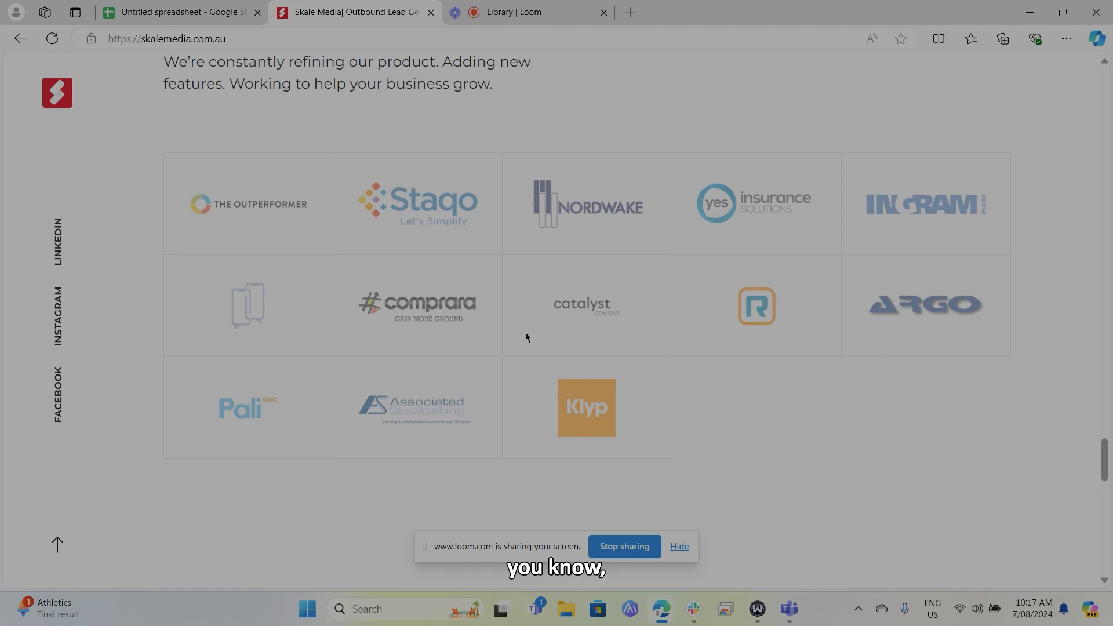
pyautogui.moveTo(467, 184)
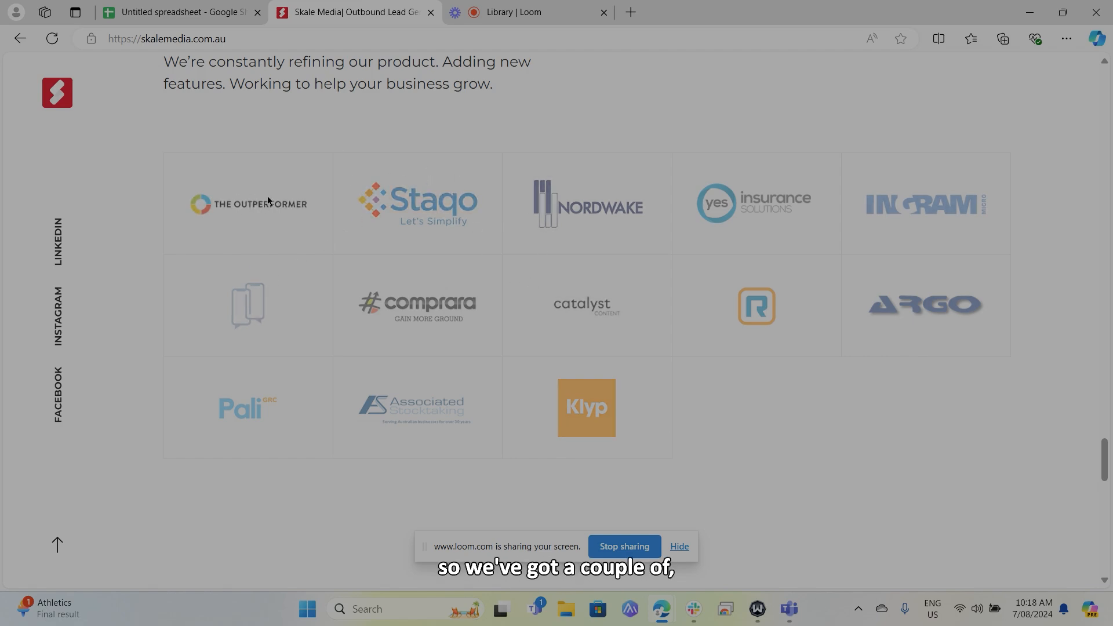
pyautogui.moveTo(522, 294)
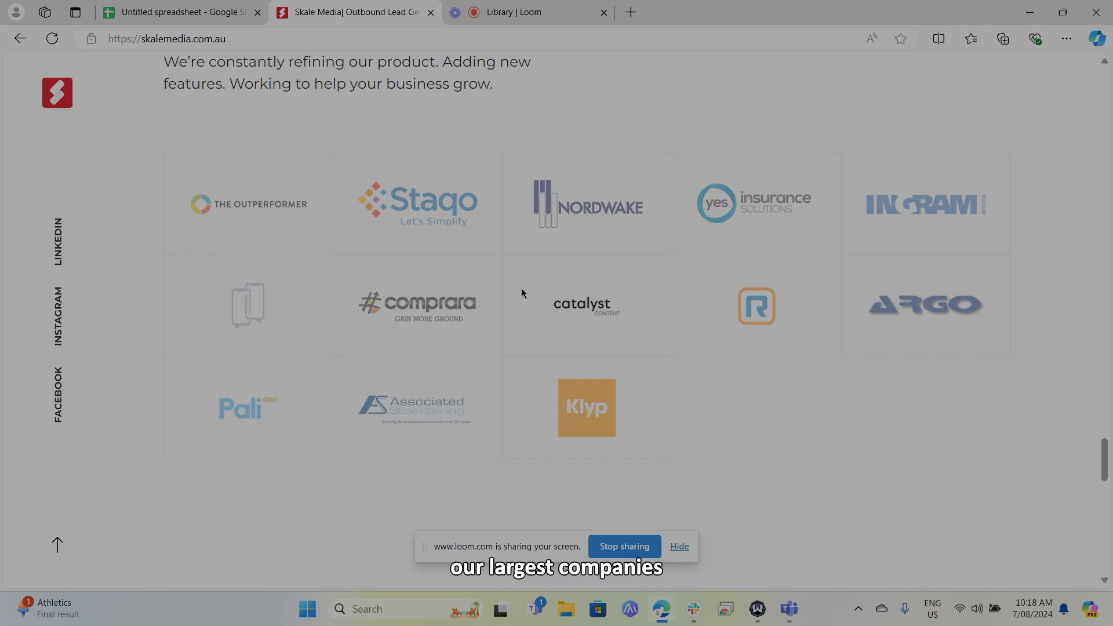
pyautogui.moveTo(756, 322)
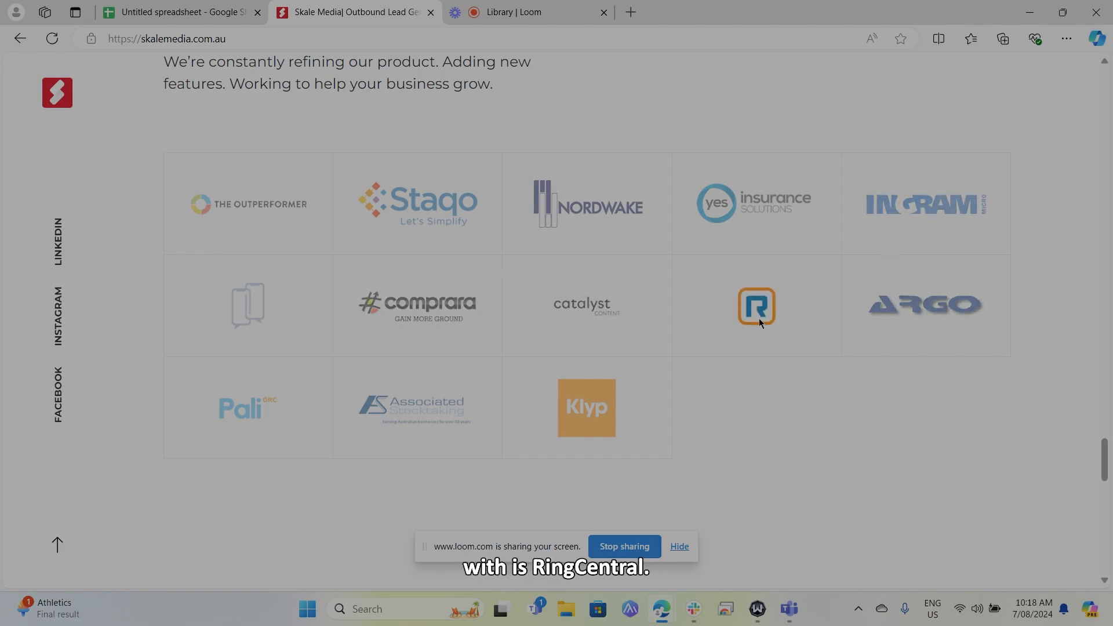
pyautogui.moveTo(780, 302)
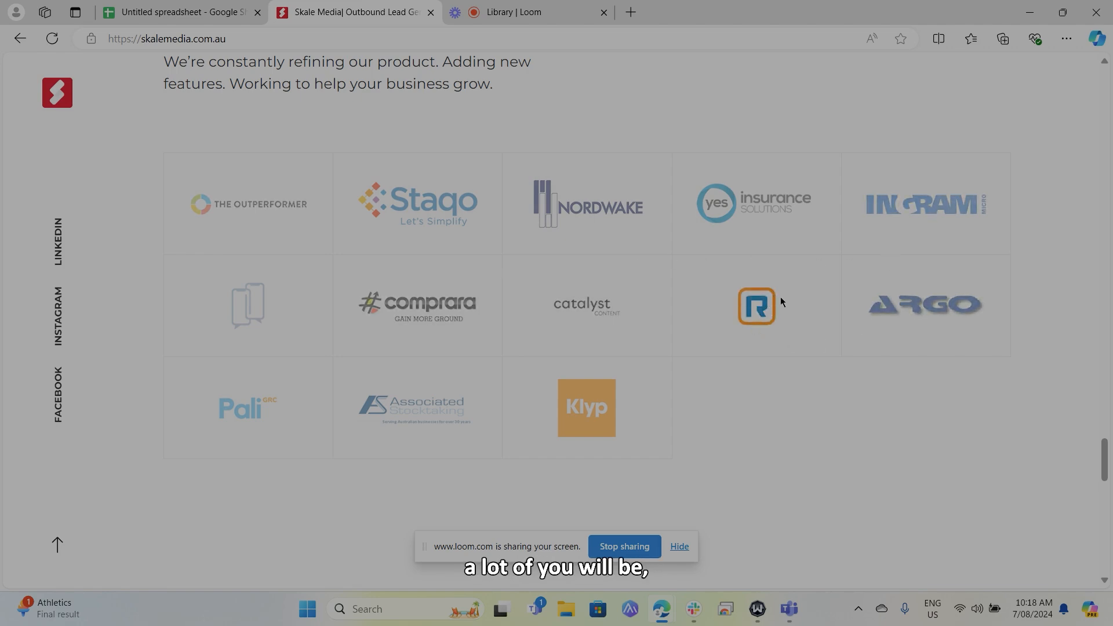
pyautogui.moveTo(786, 280)
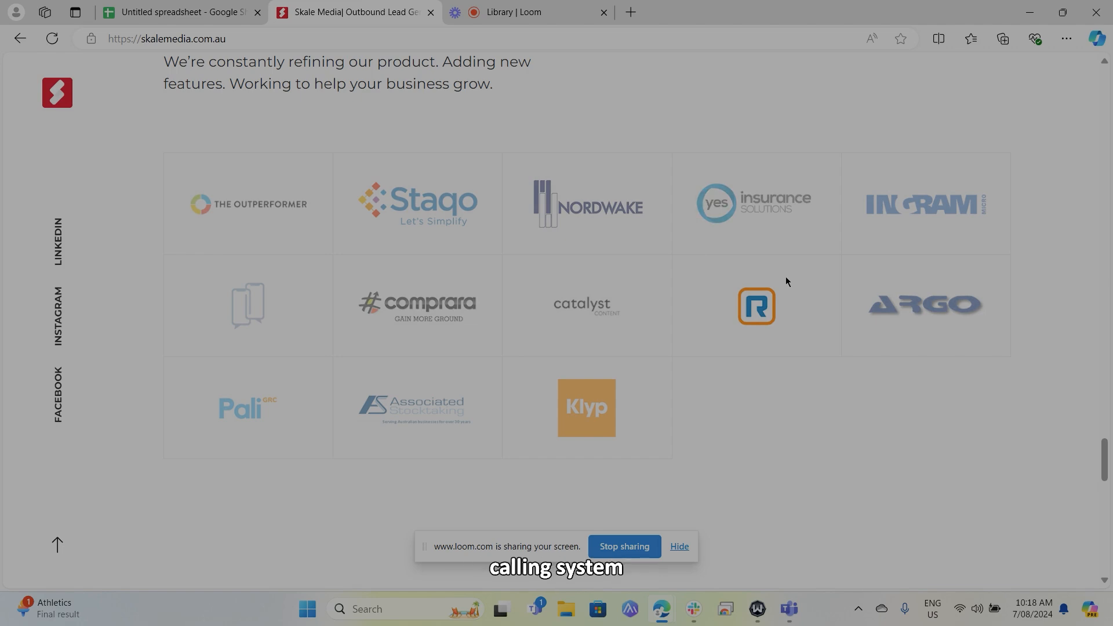
pyautogui.moveTo(995, 151)
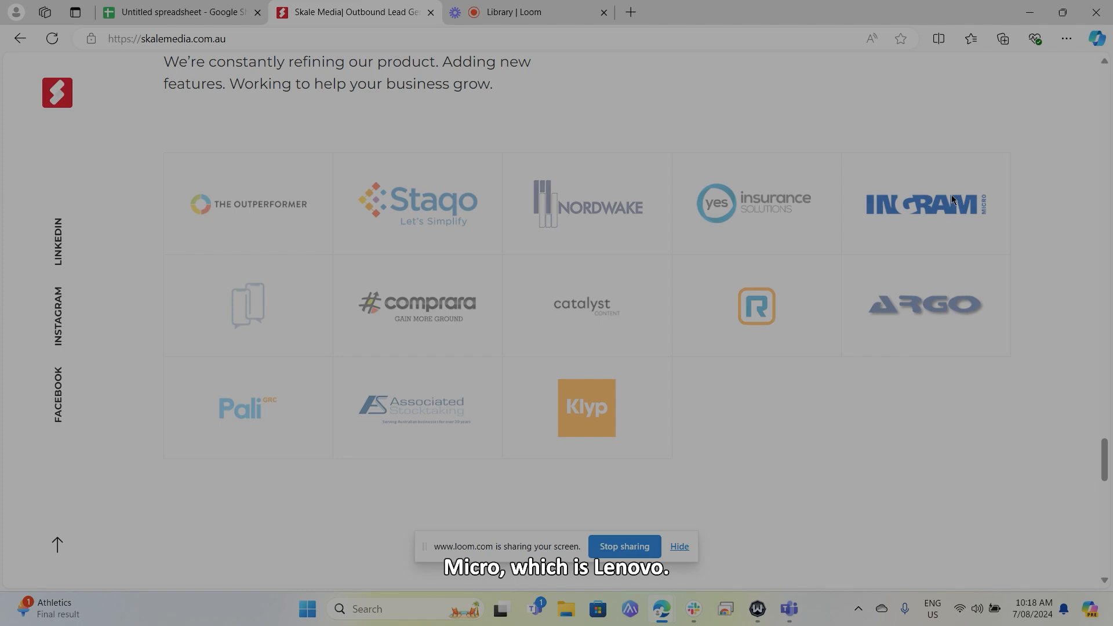
pyautogui.moveTo(850, 225)
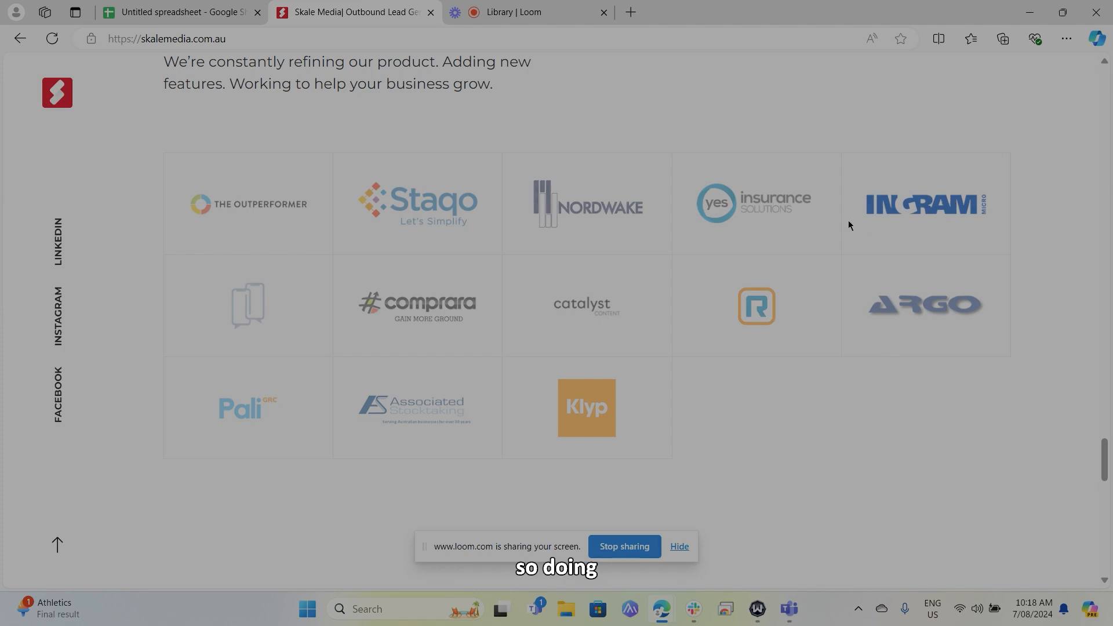
pyautogui.moveTo(568, 112)
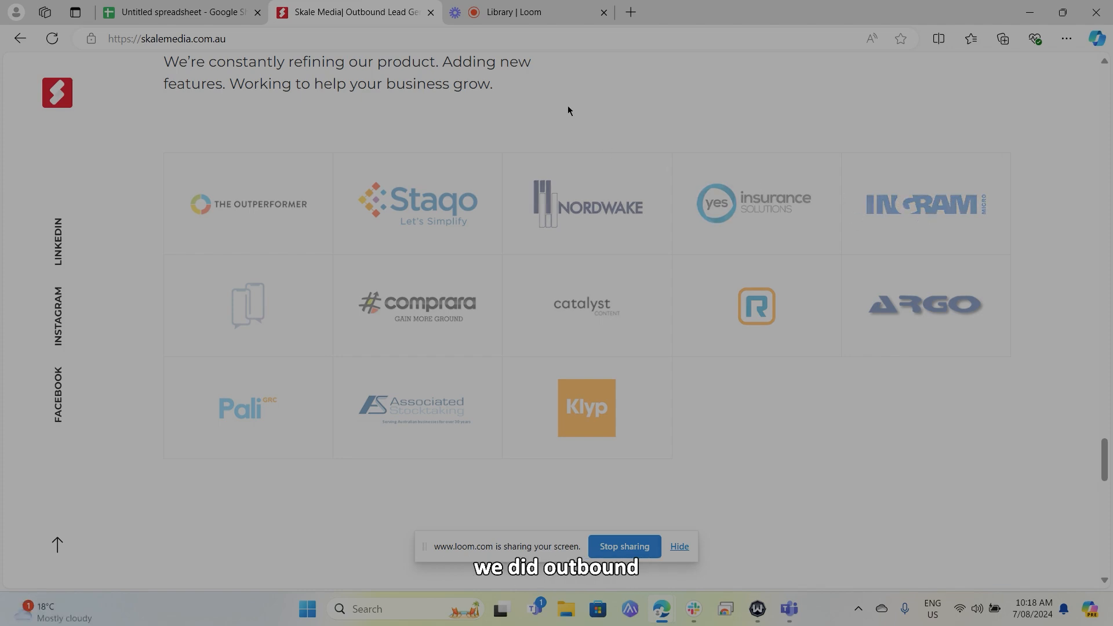
pyautogui.moveTo(693, 235)
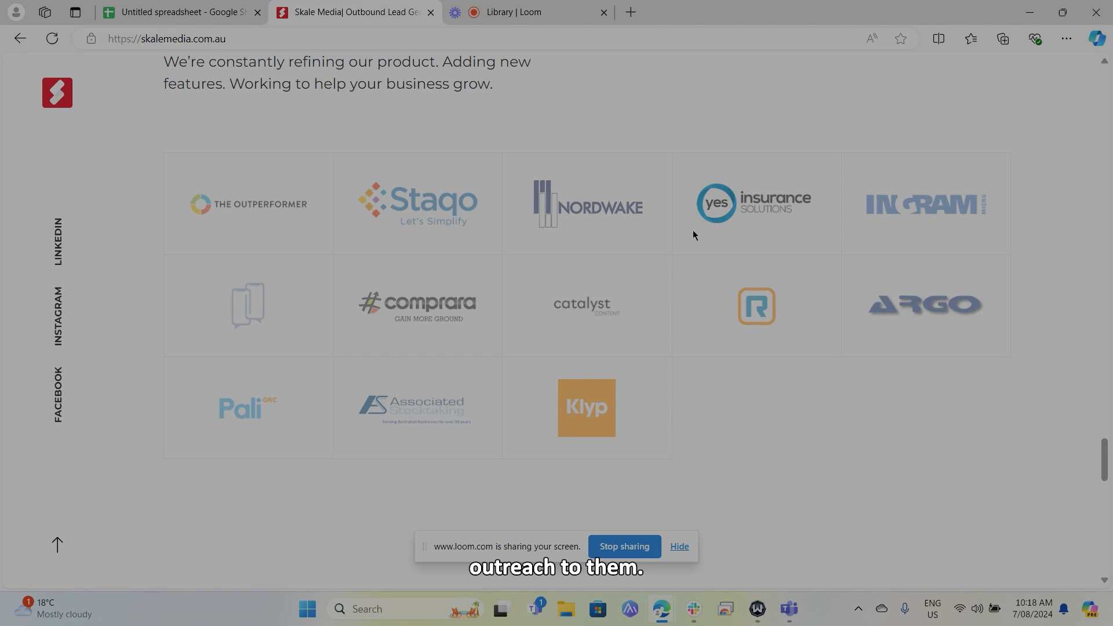
pyautogui.moveTo(871, 256)
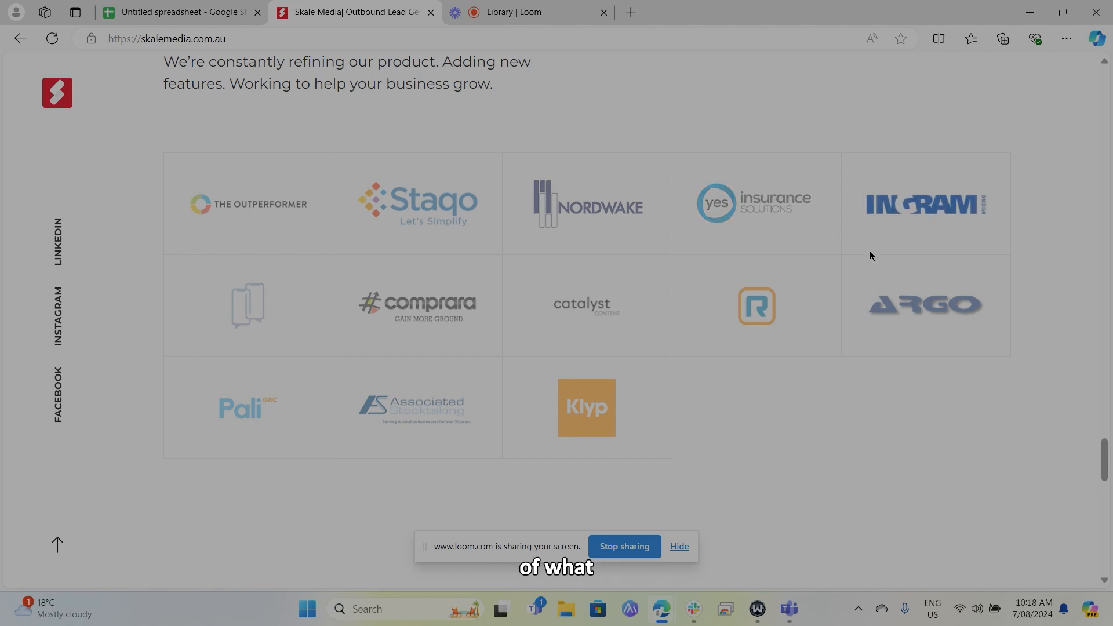
pyautogui.moveTo(277, 432)
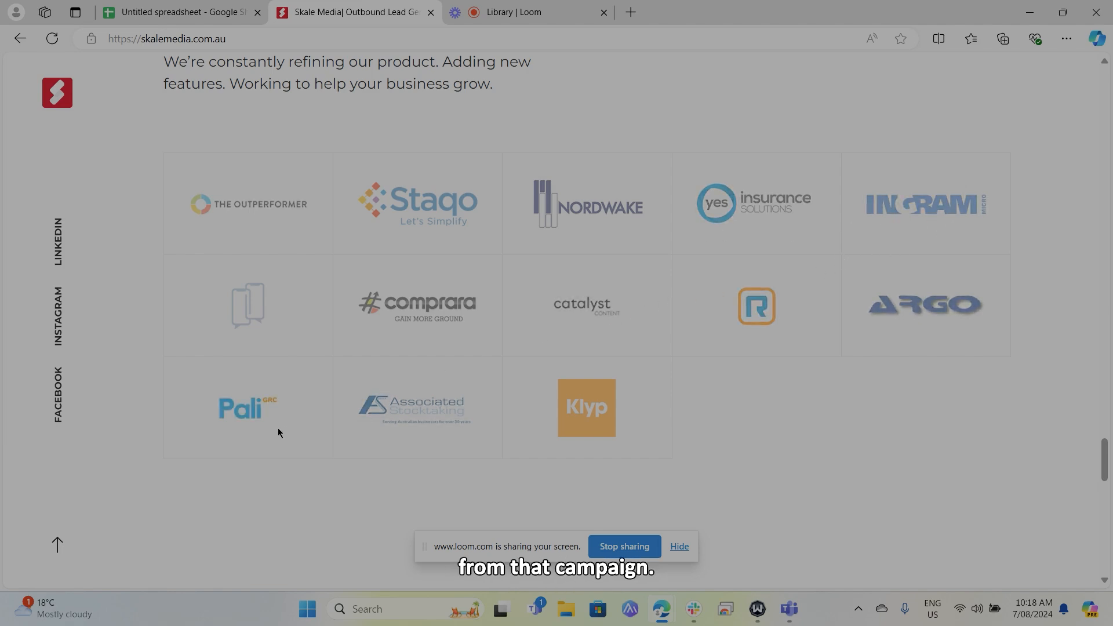
pyautogui.moveTo(213, 397)
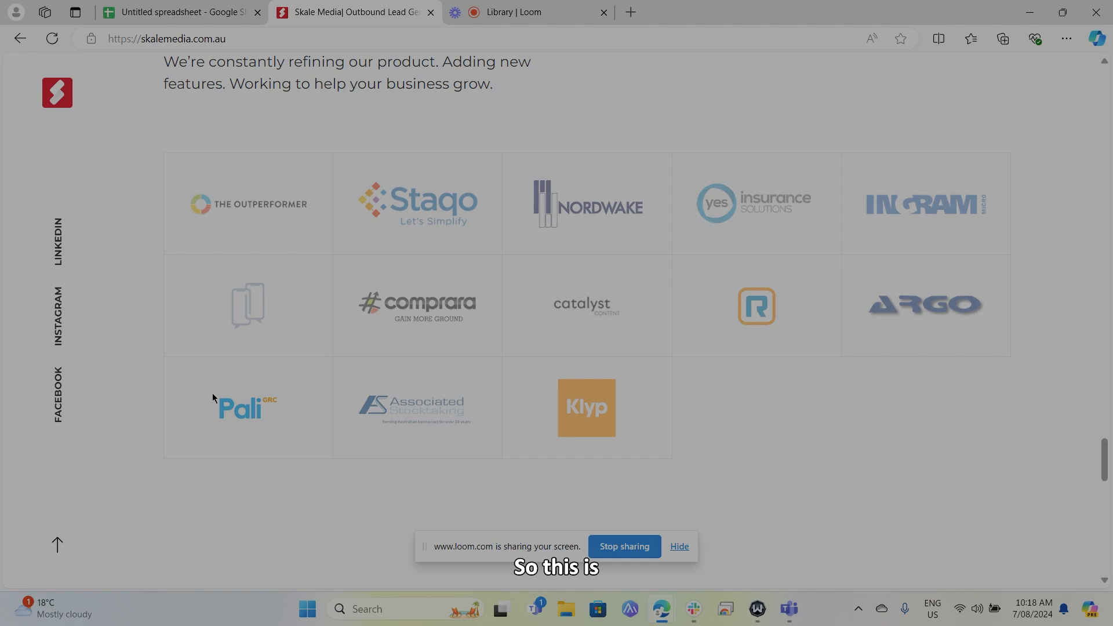
pyautogui.moveTo(237, 413)
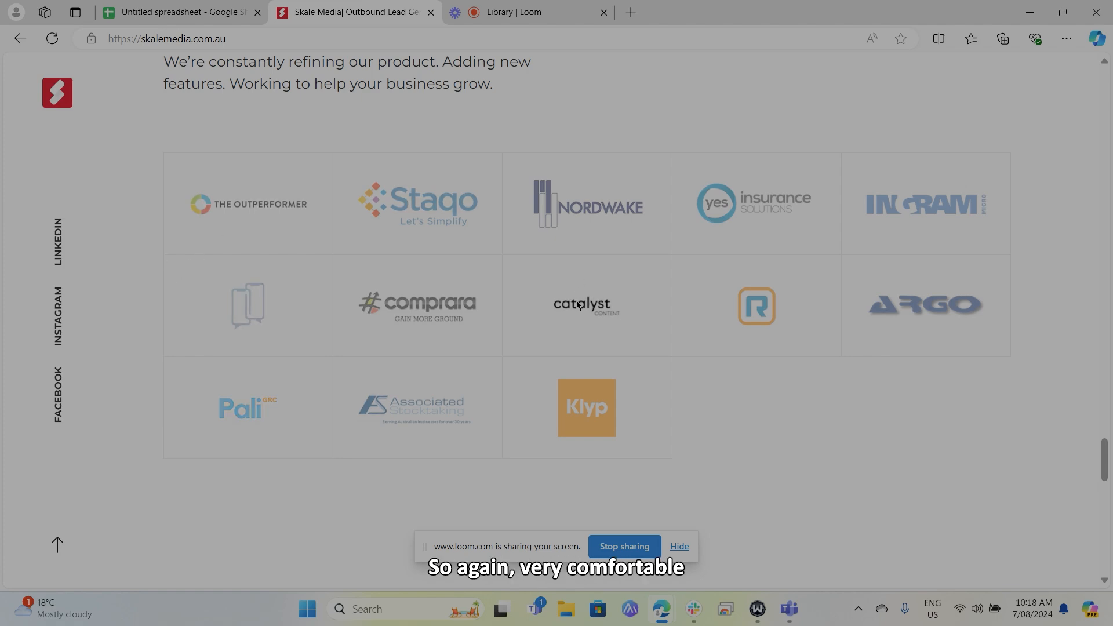
pyautogui.moveTo(502, 269)
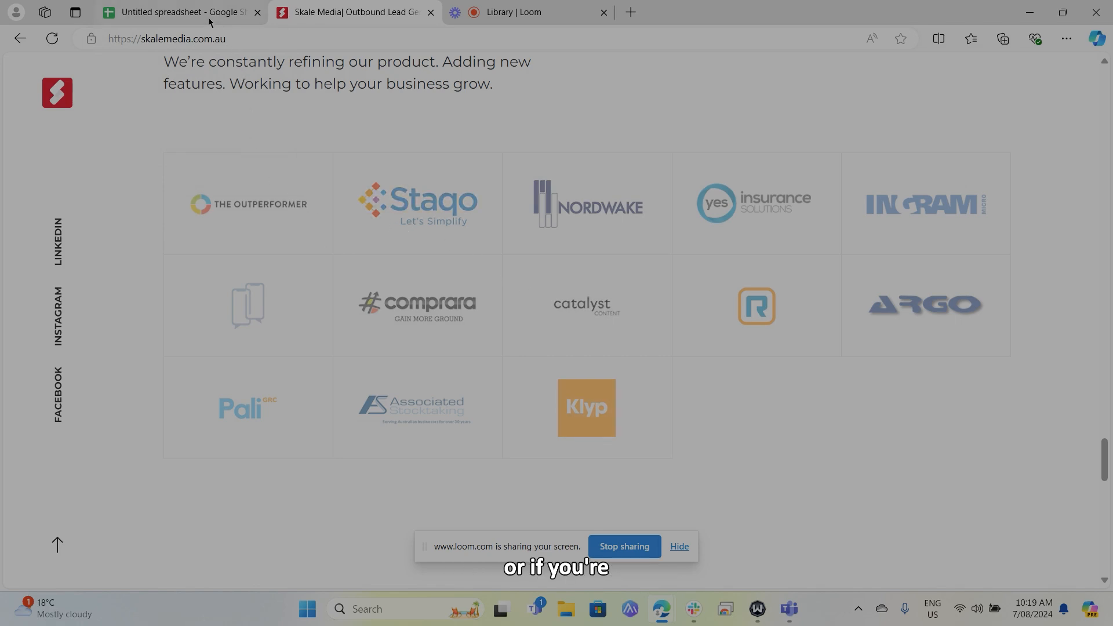
pyautogui.moveTo(181, 12)
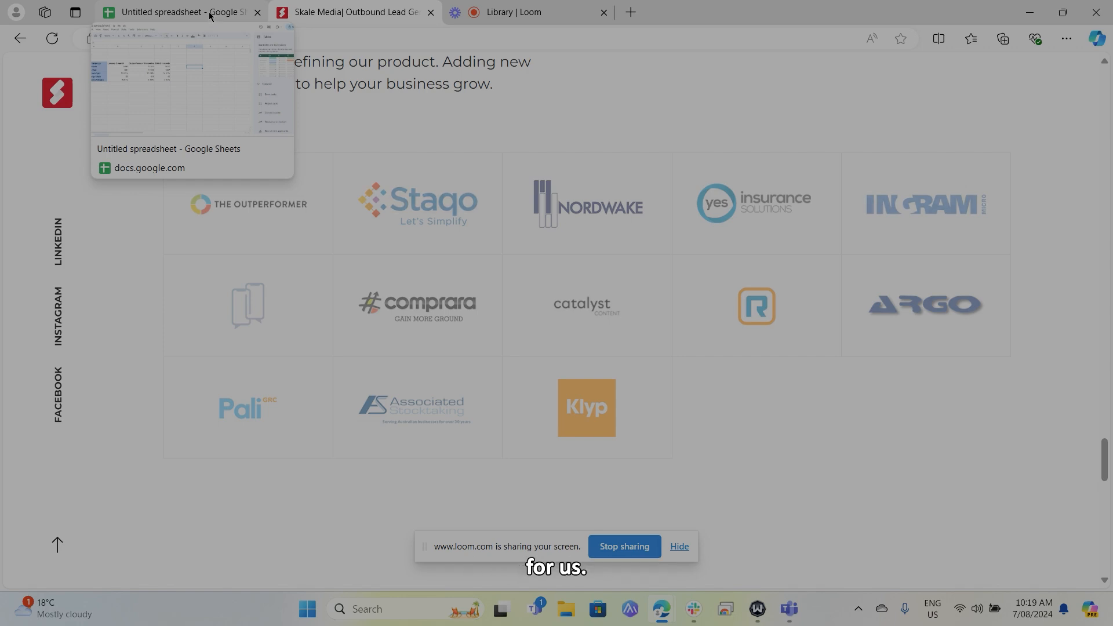
pyautogui.click(178, 12)
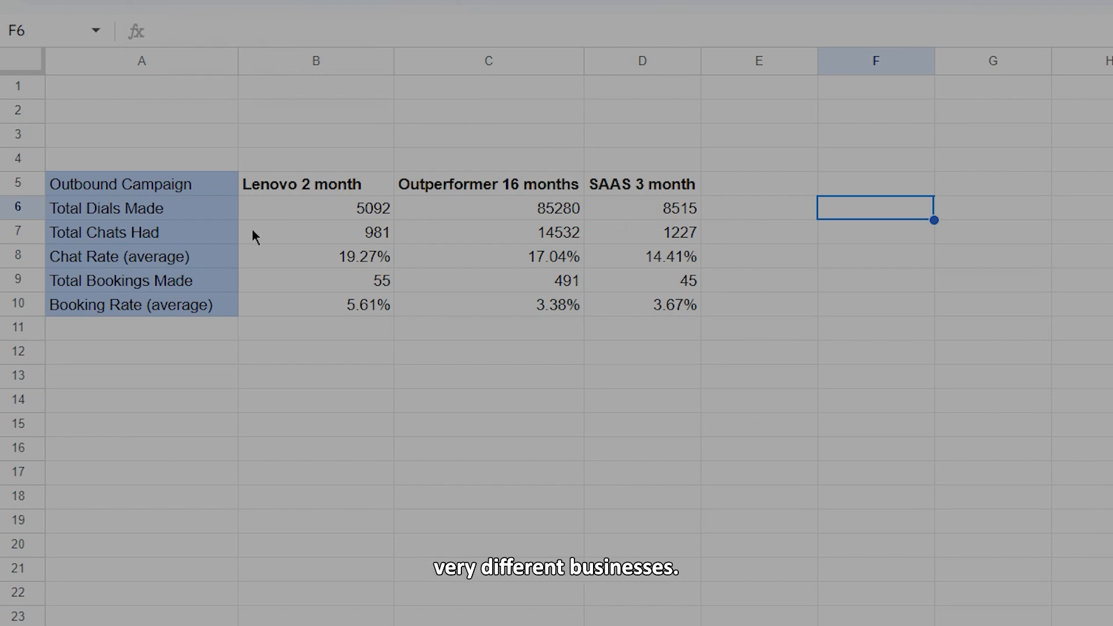
pyautogui.moveTo(341, 190)
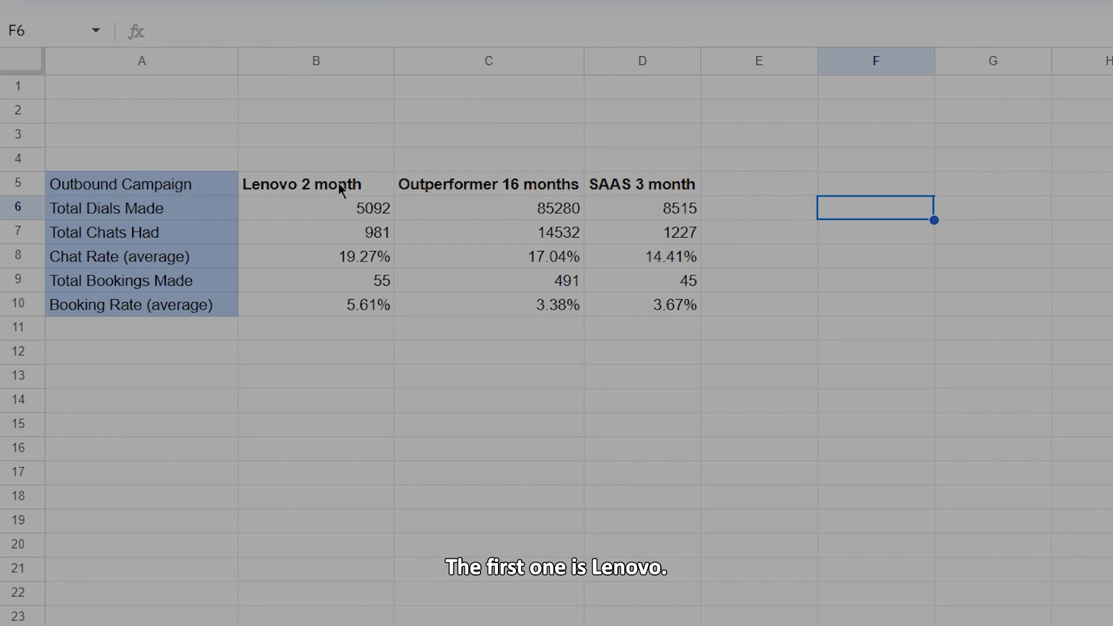
pyautogui.click(315, 351)
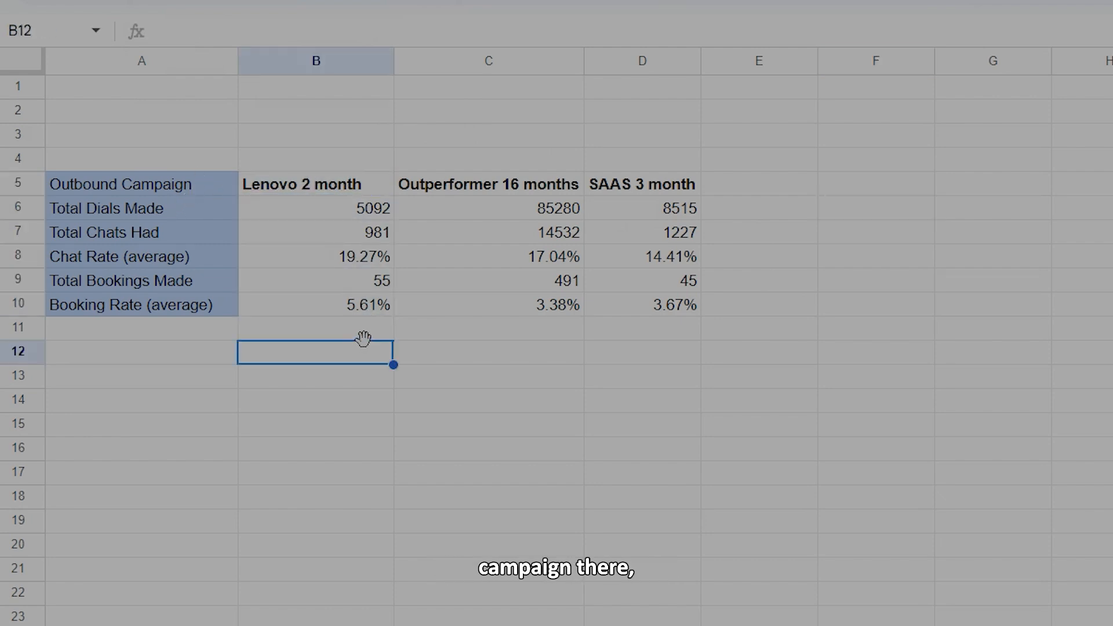
pyautogui.moveTo(398, 298)
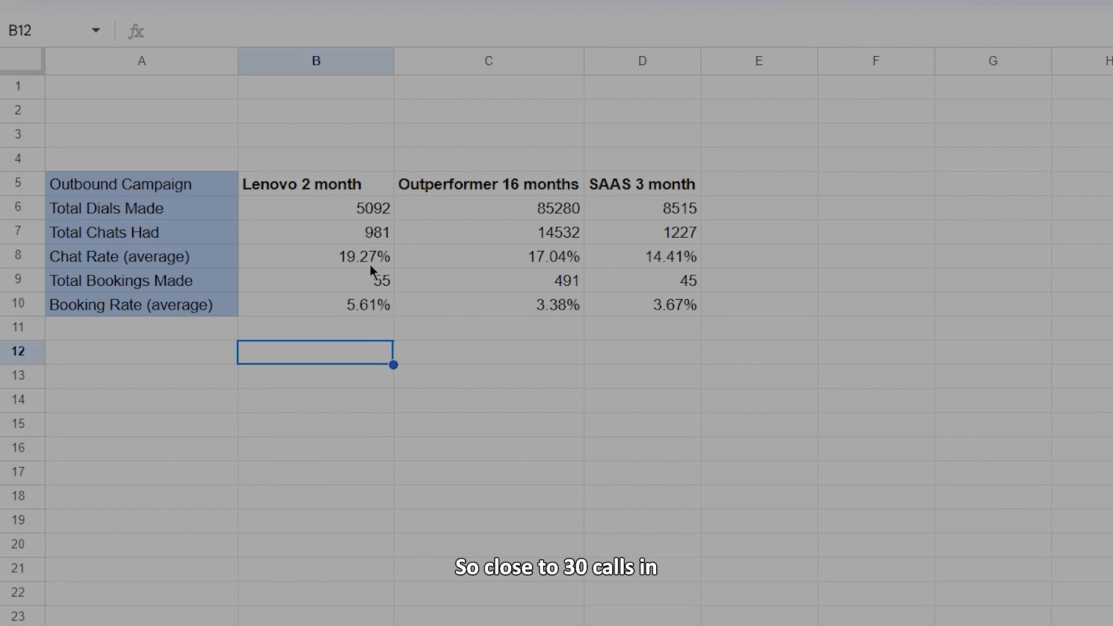
pyautogui.moveTo(317, 297)
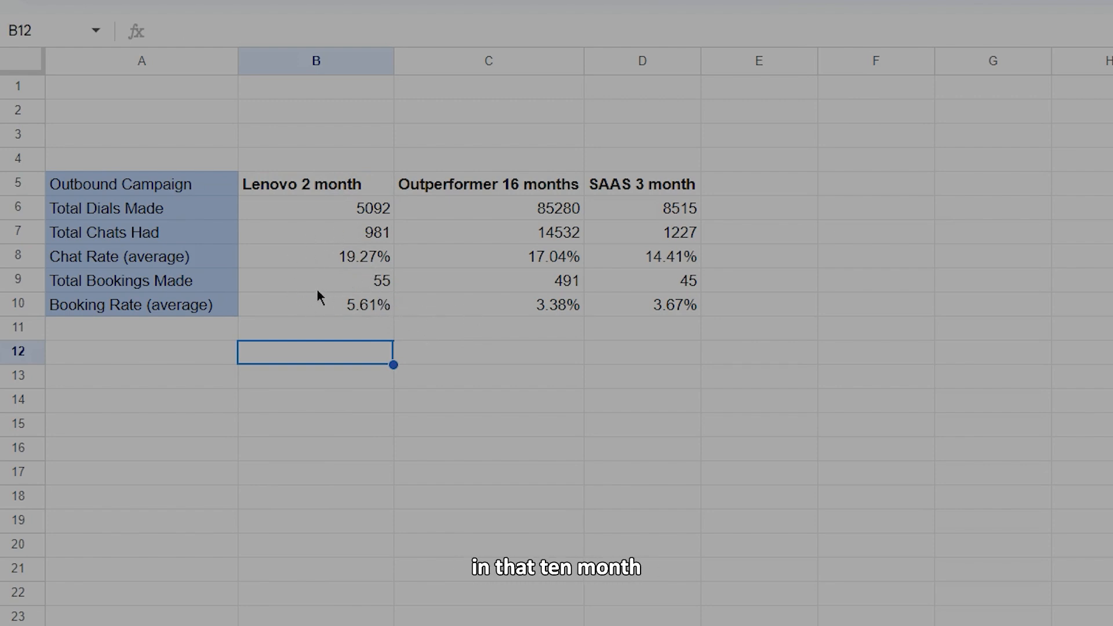
pyautogui.moveTo(308, 216)
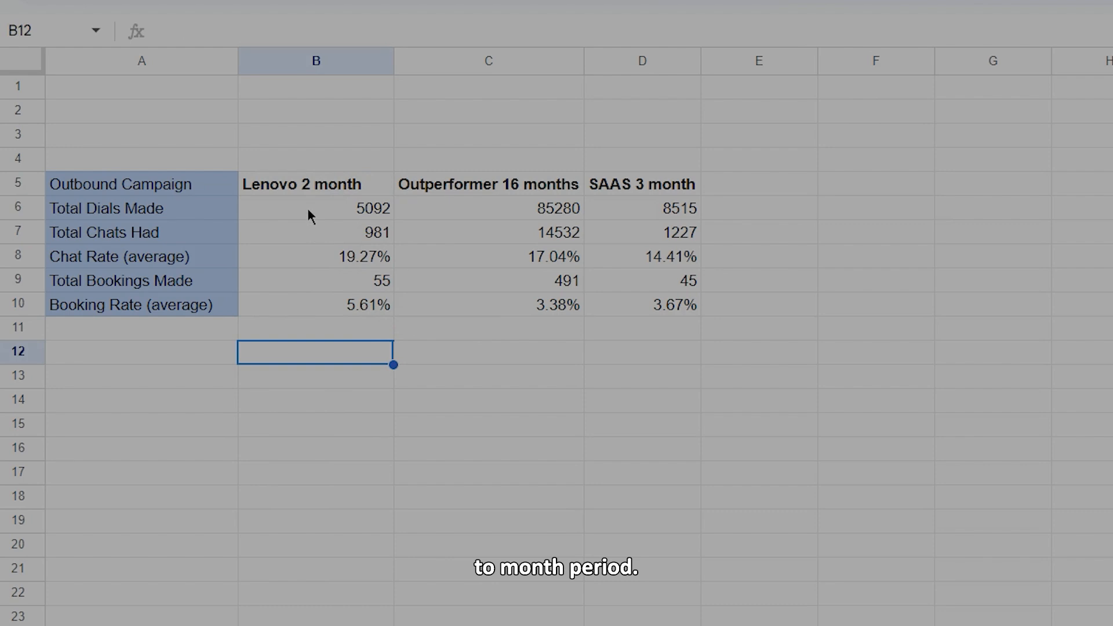
pyautogui.moveTo(363, 318)
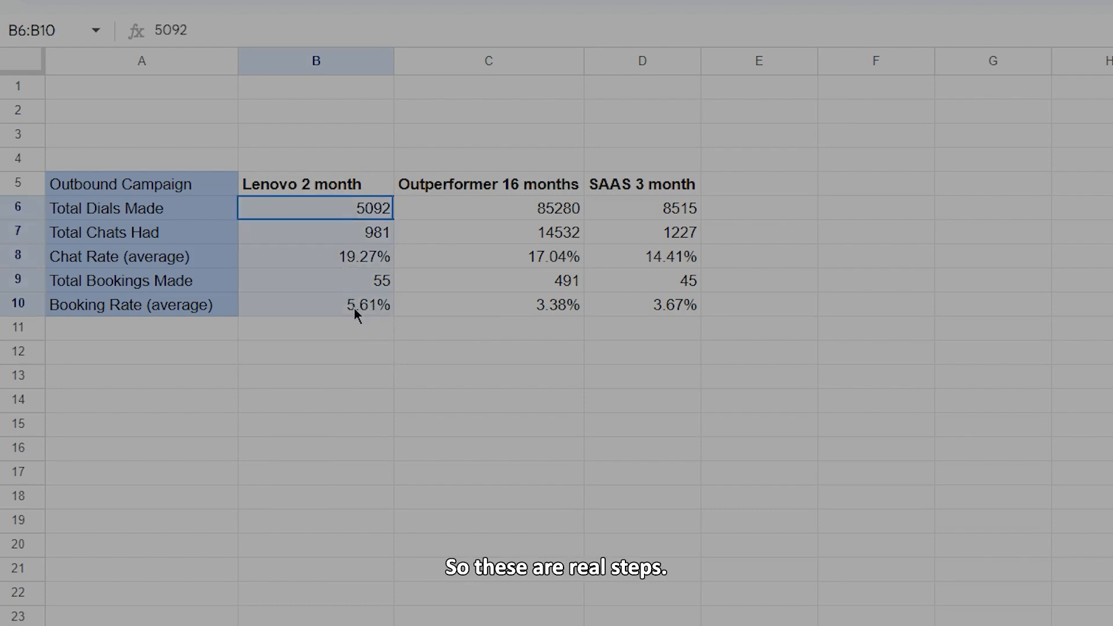
pyautogui.click(488, 207)
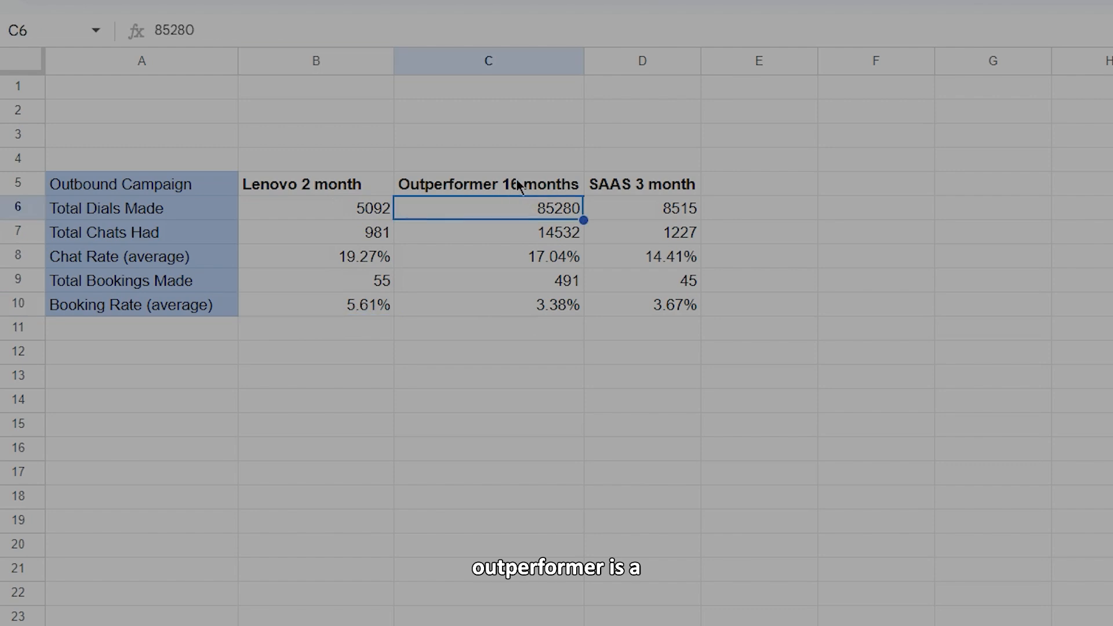
pyautogui.moveTo(537, 28)
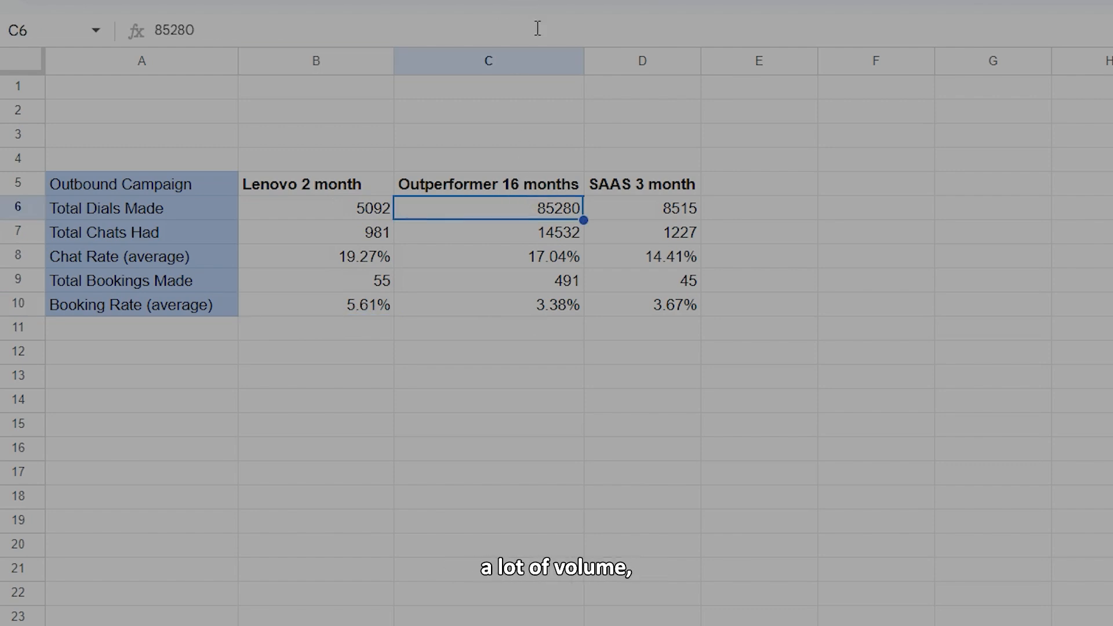
pyautogui.moveTo(546, 116)
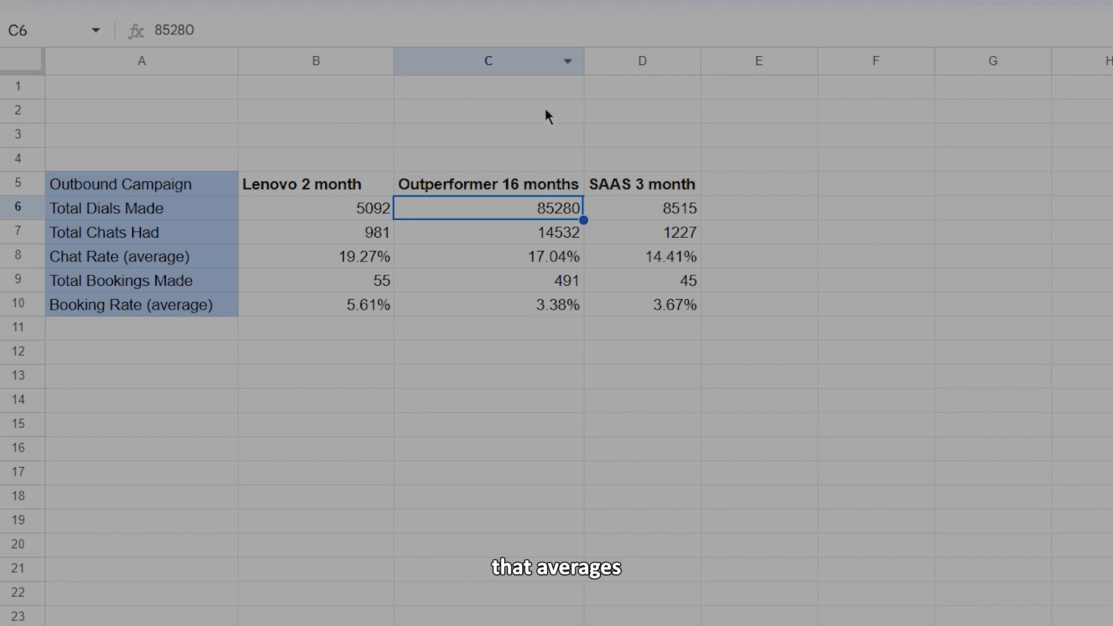
pyautogui.click(488, 280)
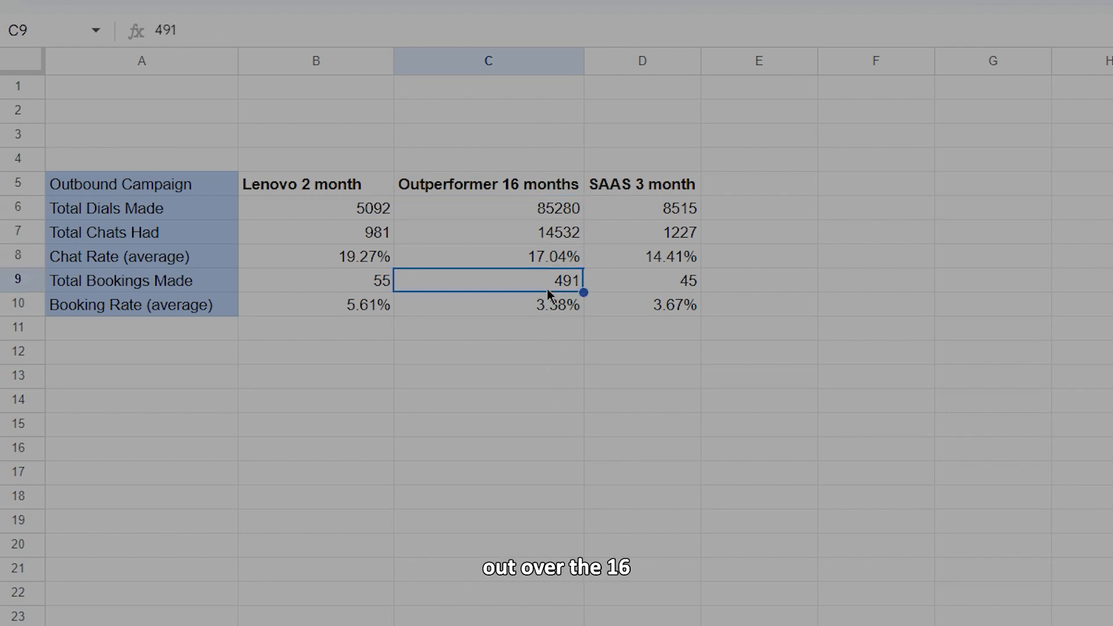
pyautogui.moveTo(531, 267)
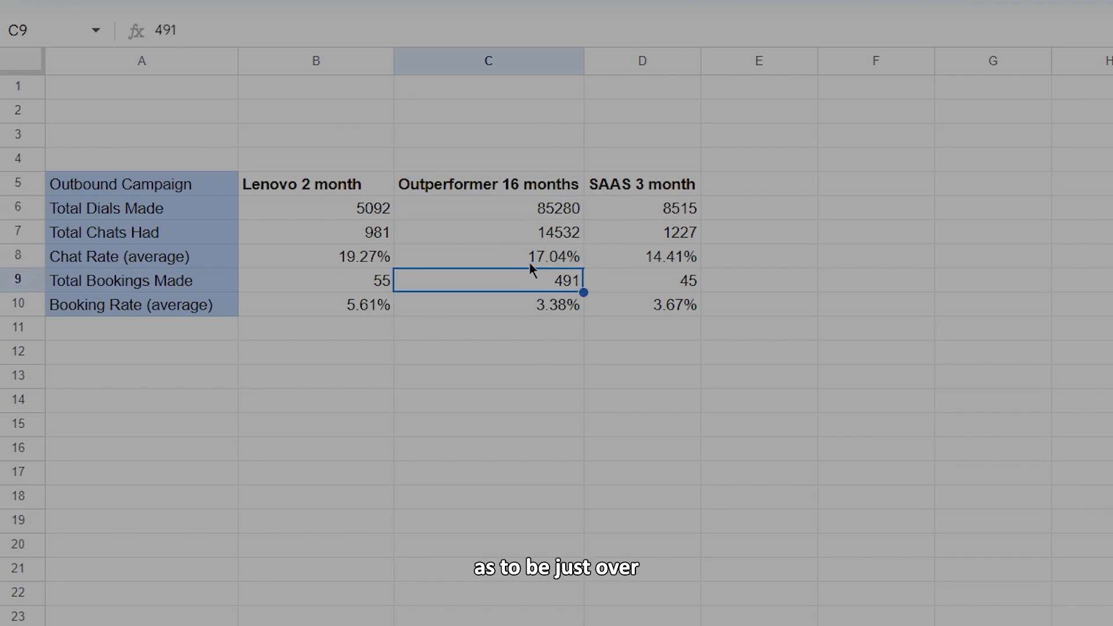
pyautogui.moveTo(559, 314)
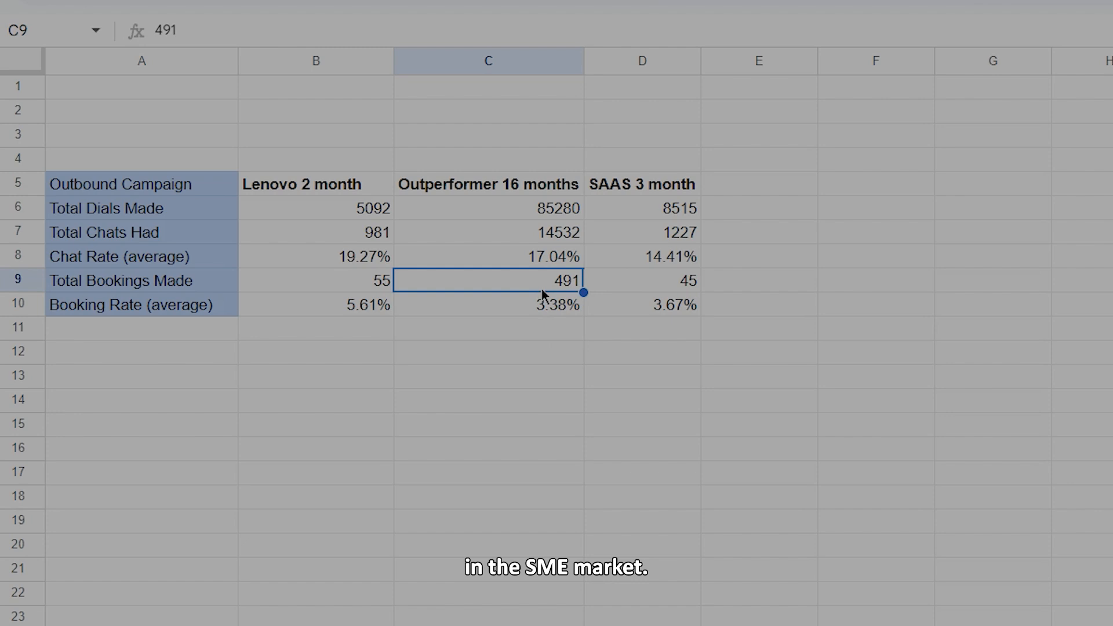
pyautogui.click(641, 185)
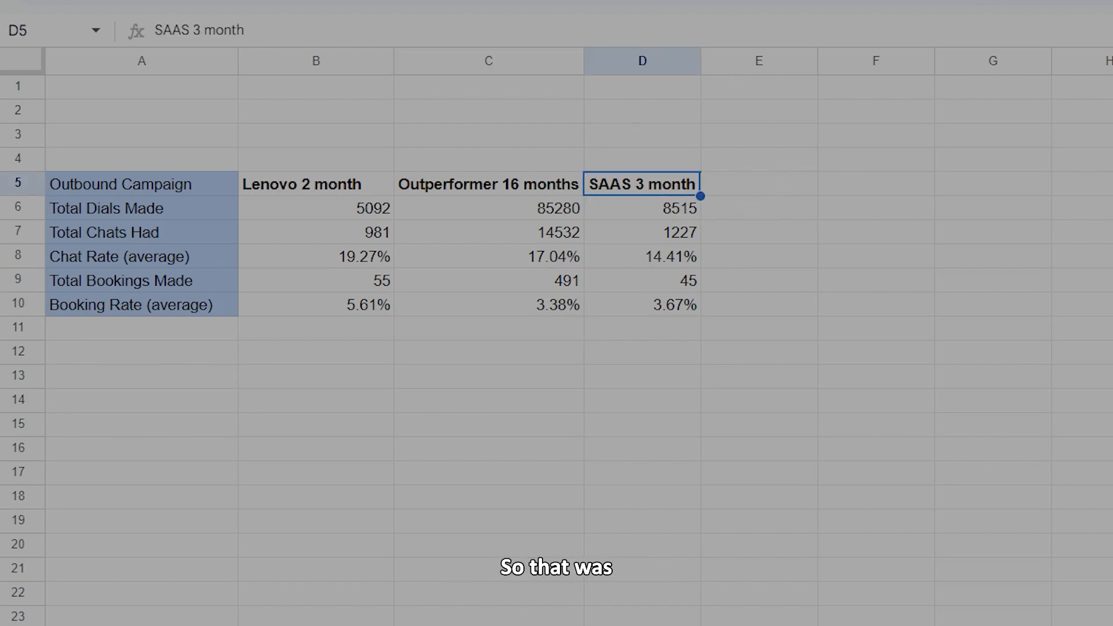
pyautogui.moveTo(752, 232)
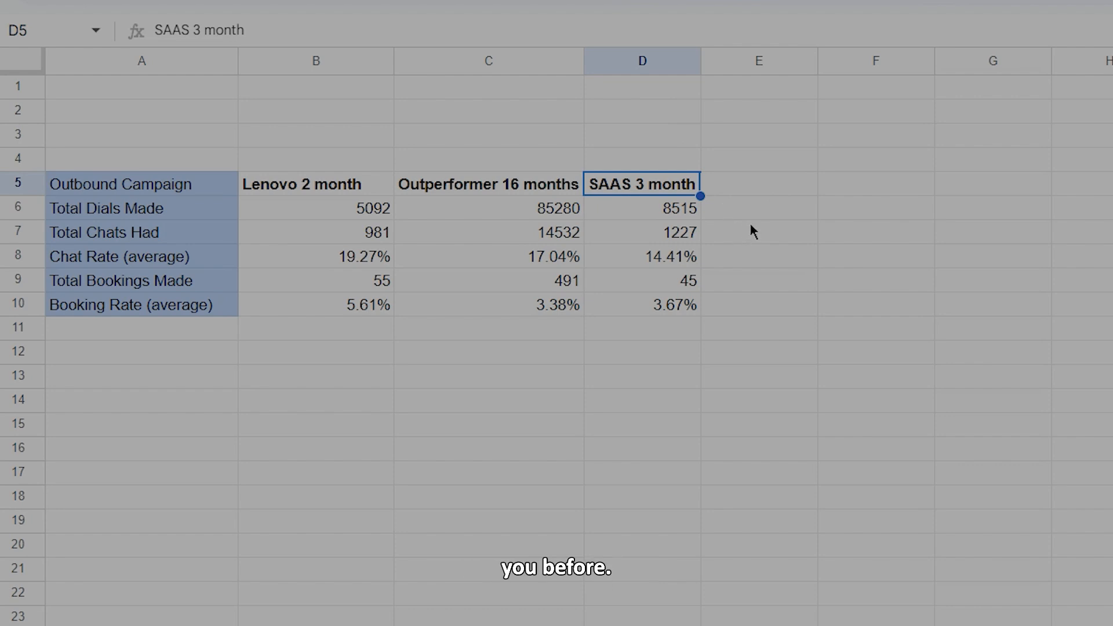
pyautogui.moveTo(722, 244)
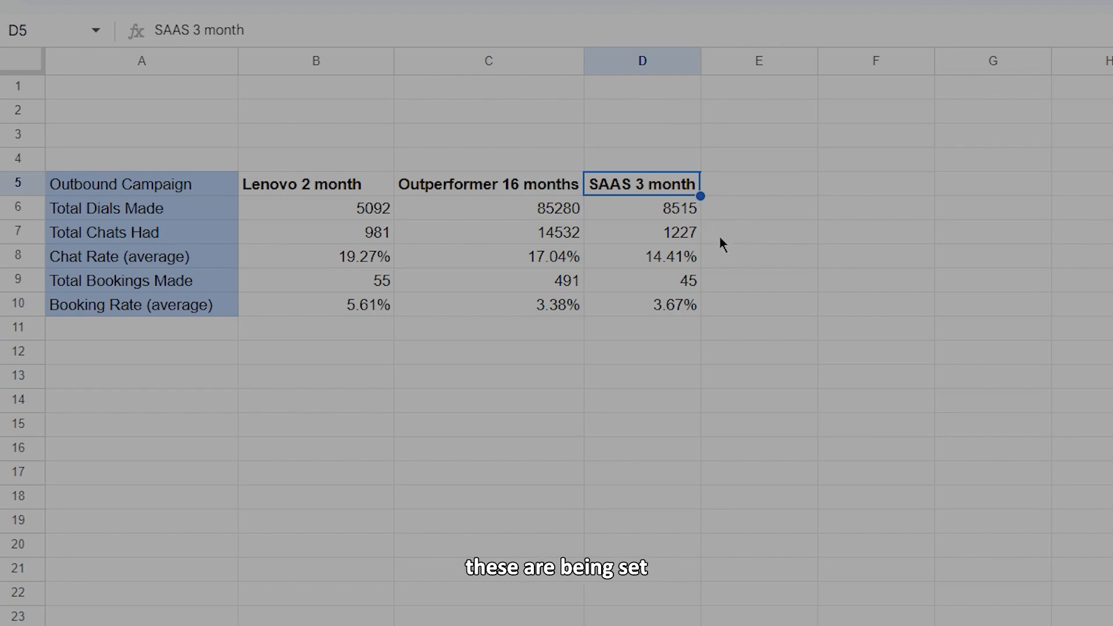
pyautogui.moveTo(738, 228)
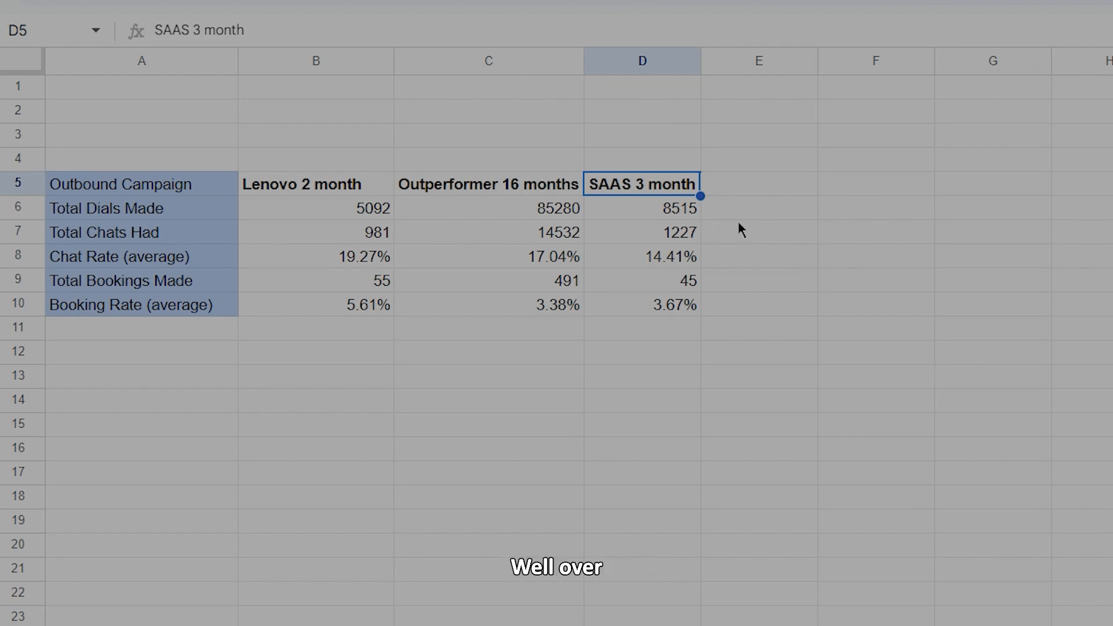
pyautogui.moveTo(719, 236)
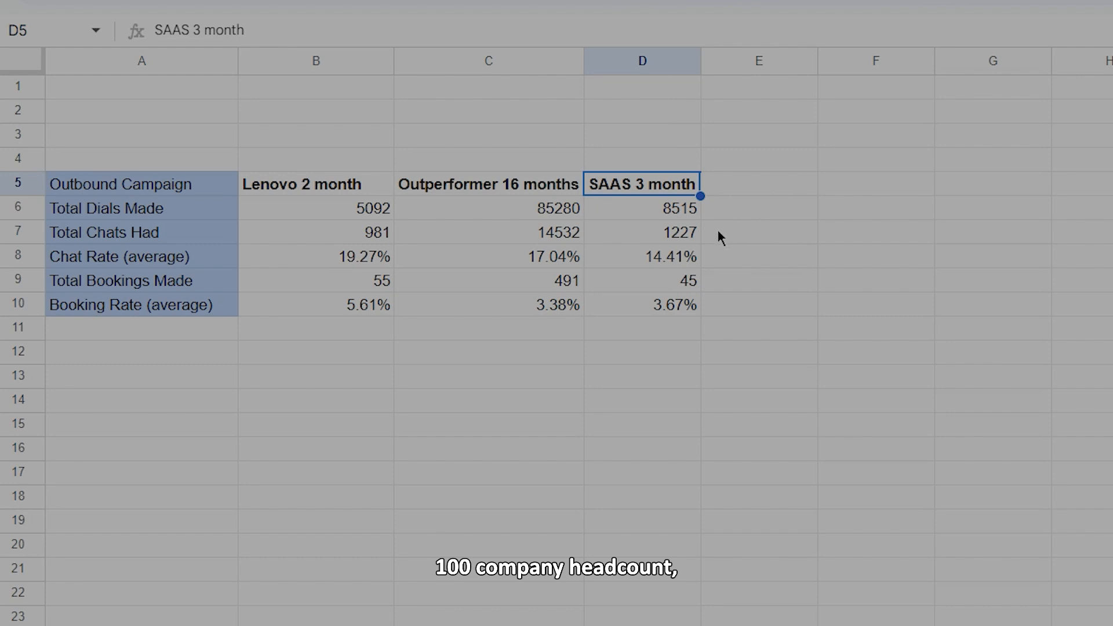
pyautogui.moveTo(758, 217)
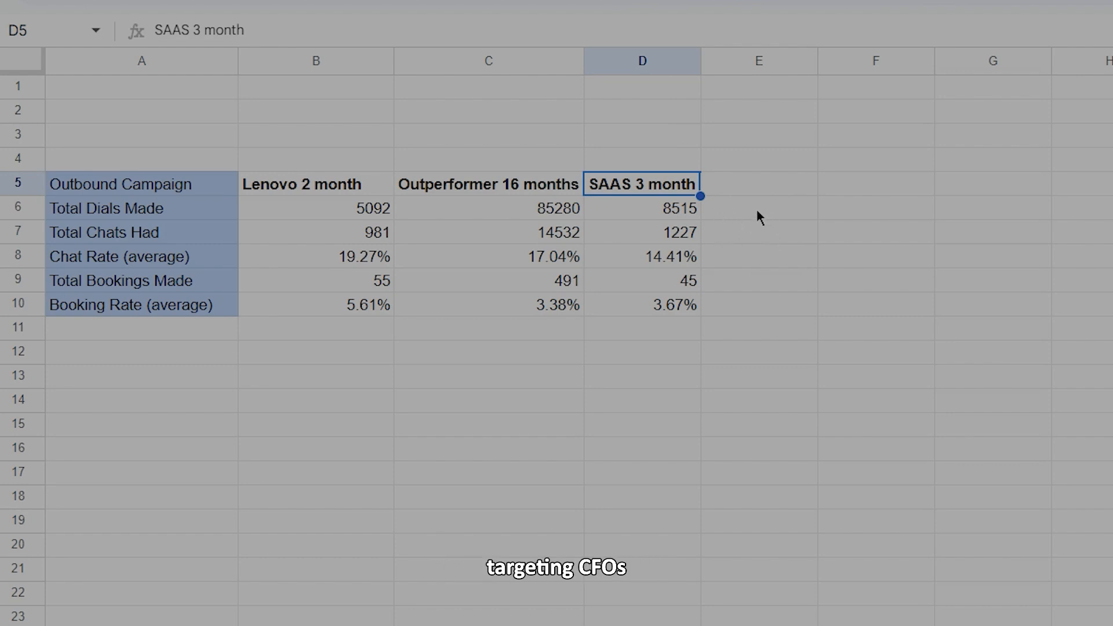
pyautogui.moveTo(753, 223)
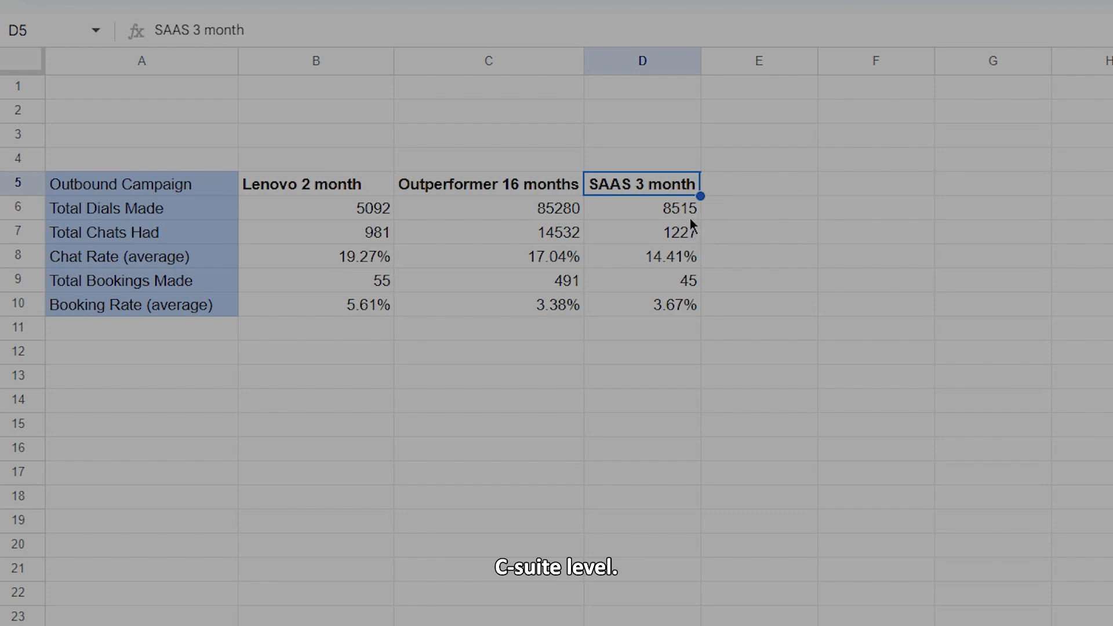
pyautogui.click(641, 279)
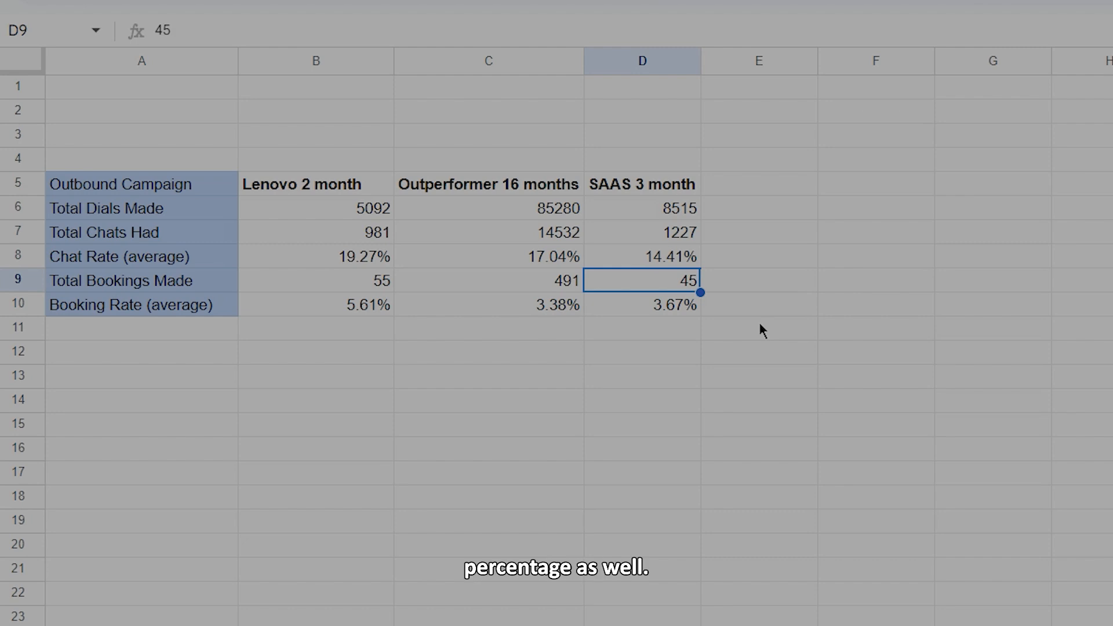
pyautogui.click(641, 232)
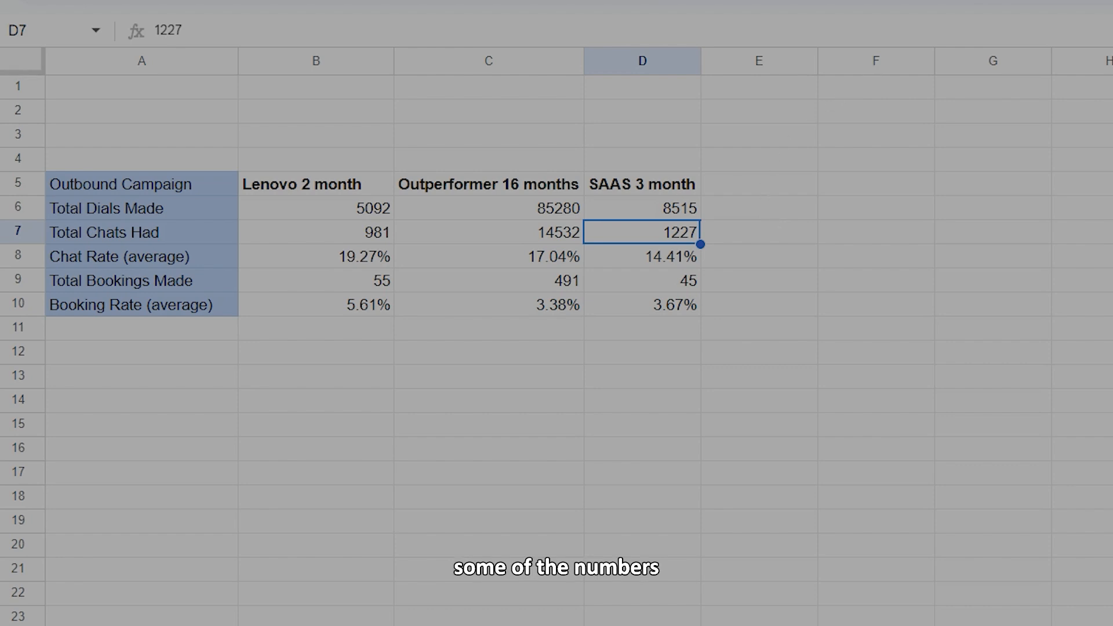
pyautogui.moveTo(865, 105)
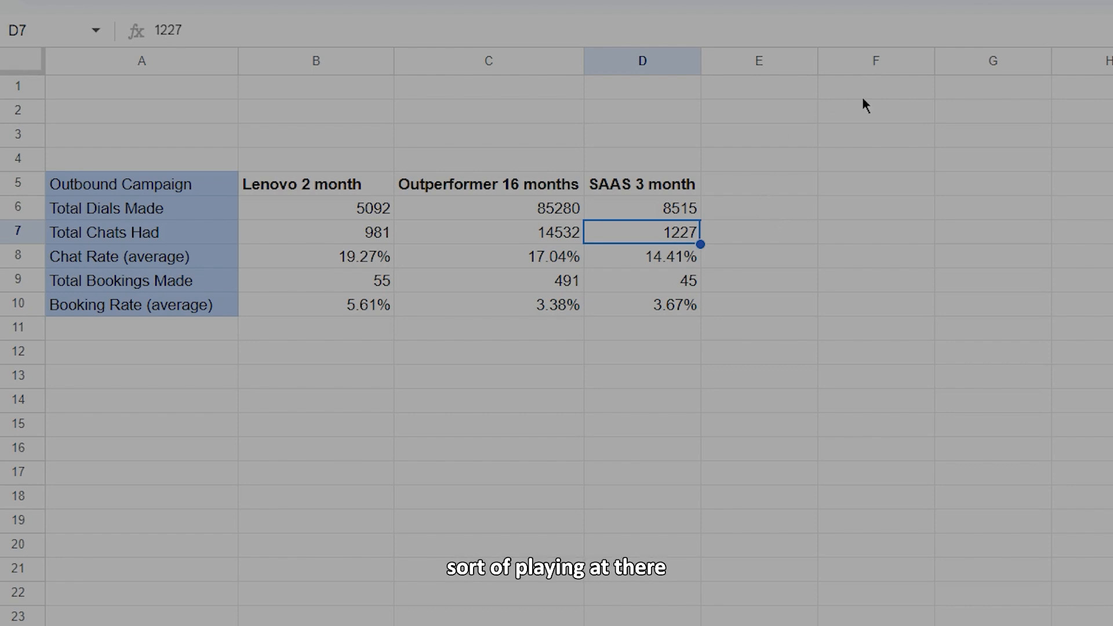